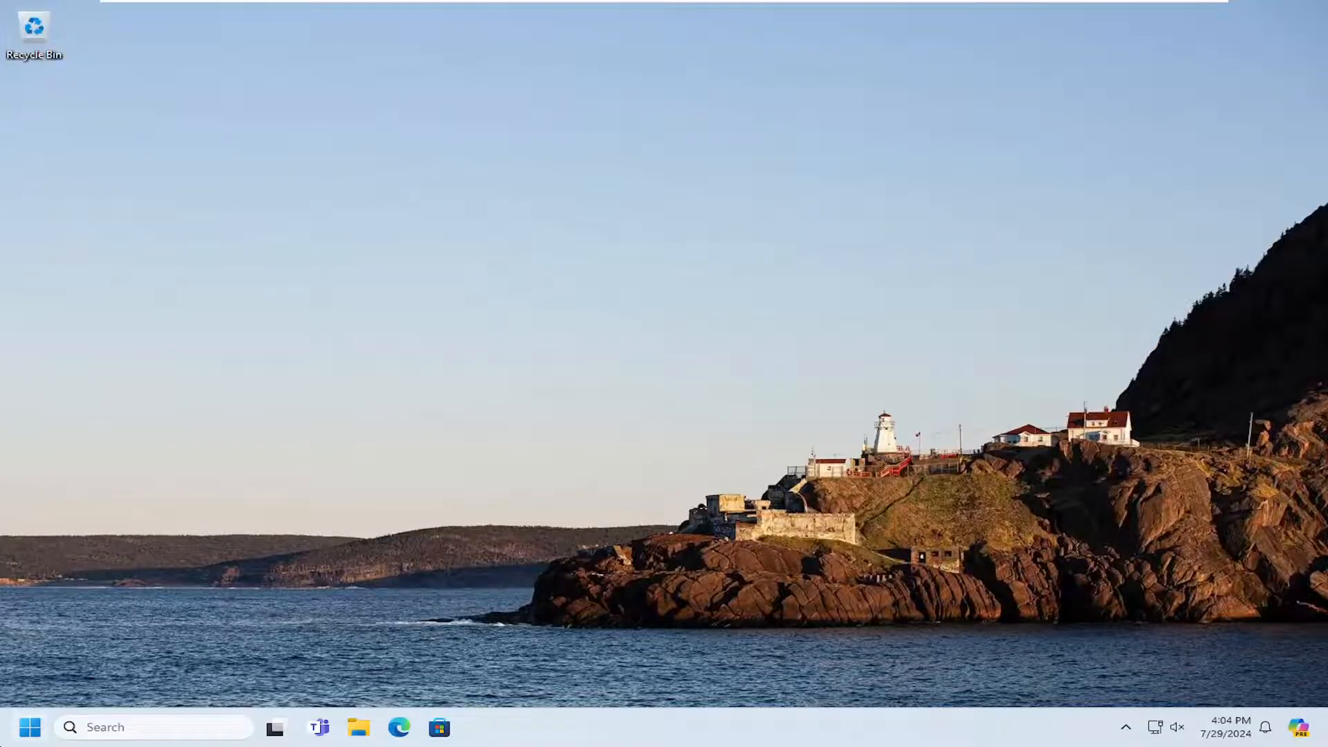
Search Start for 'cmd' and launch Command Prompt with Run as administrator
type("cmd")
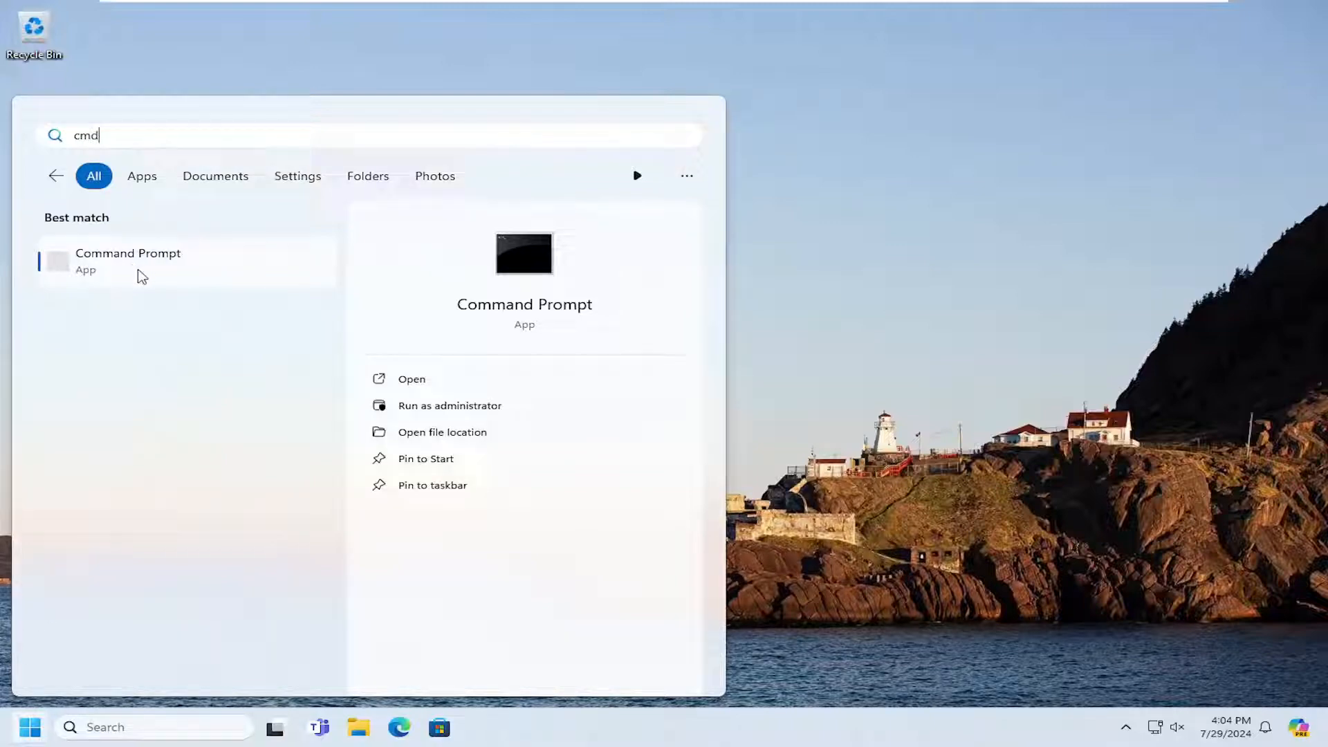
mouse_move(224, 285)
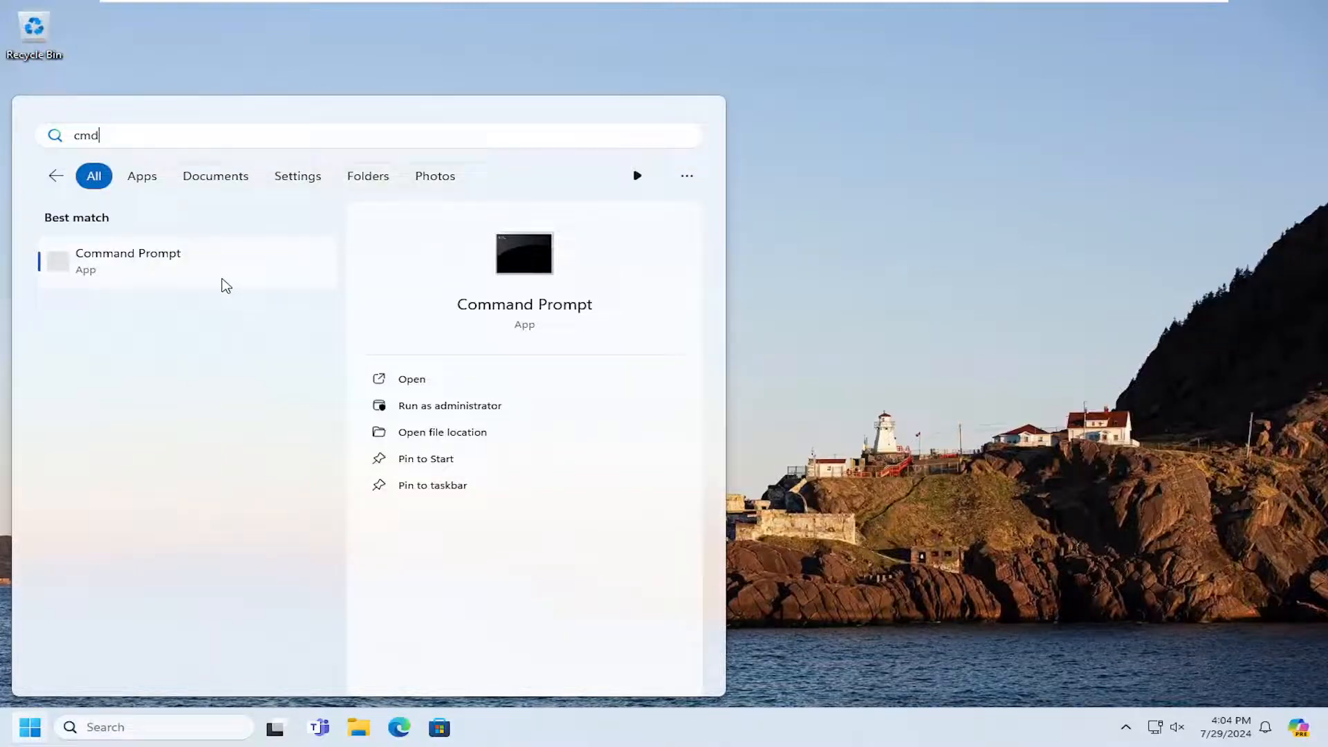
left_click(448, 405)
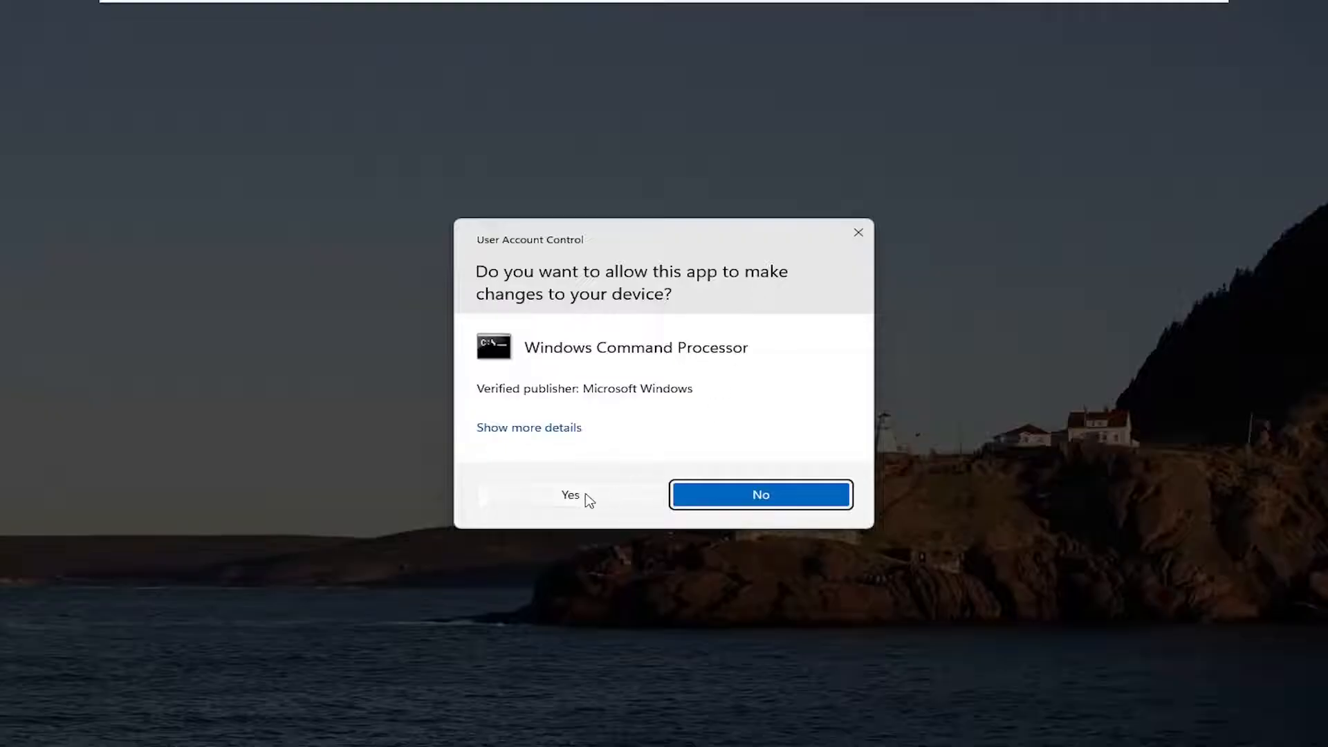
Approve the UAC prompt and run 'sfc /scannow' in the elevated Command Prompt
left_click(568, 495)
type("sfc")
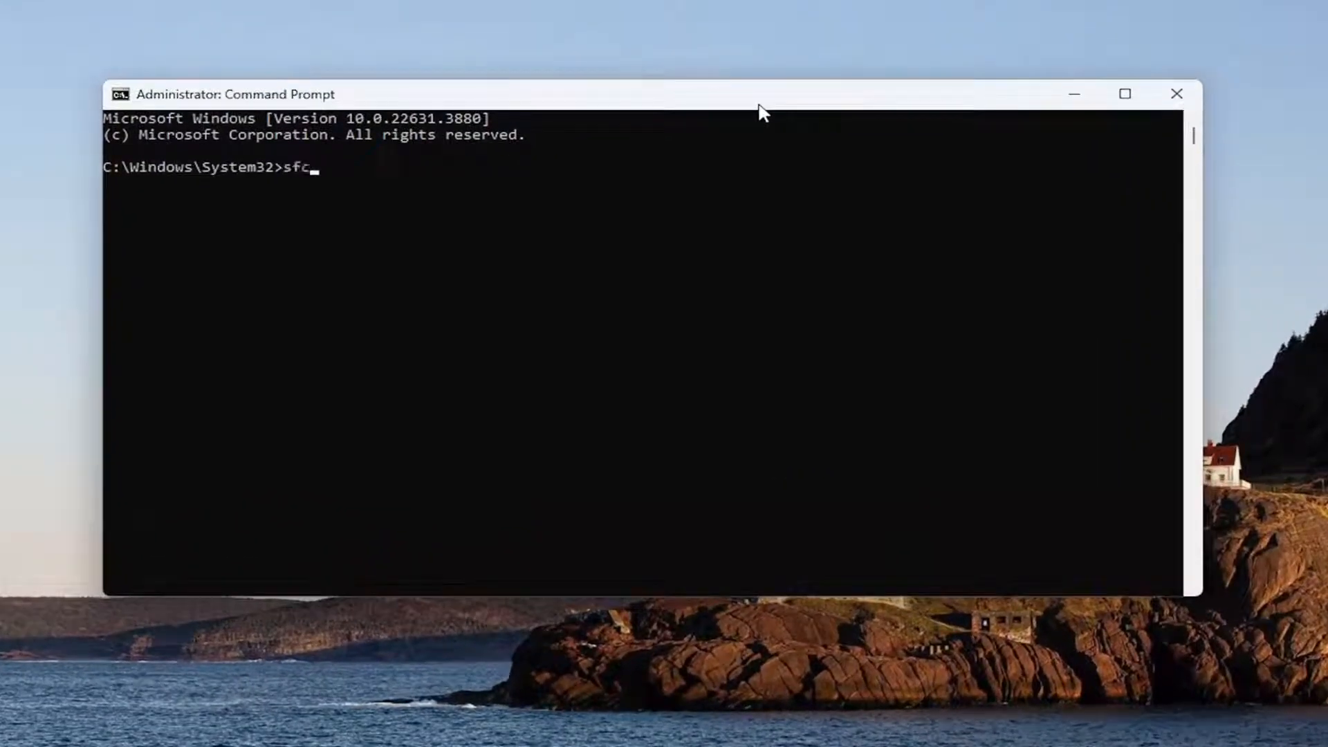
type("/s")
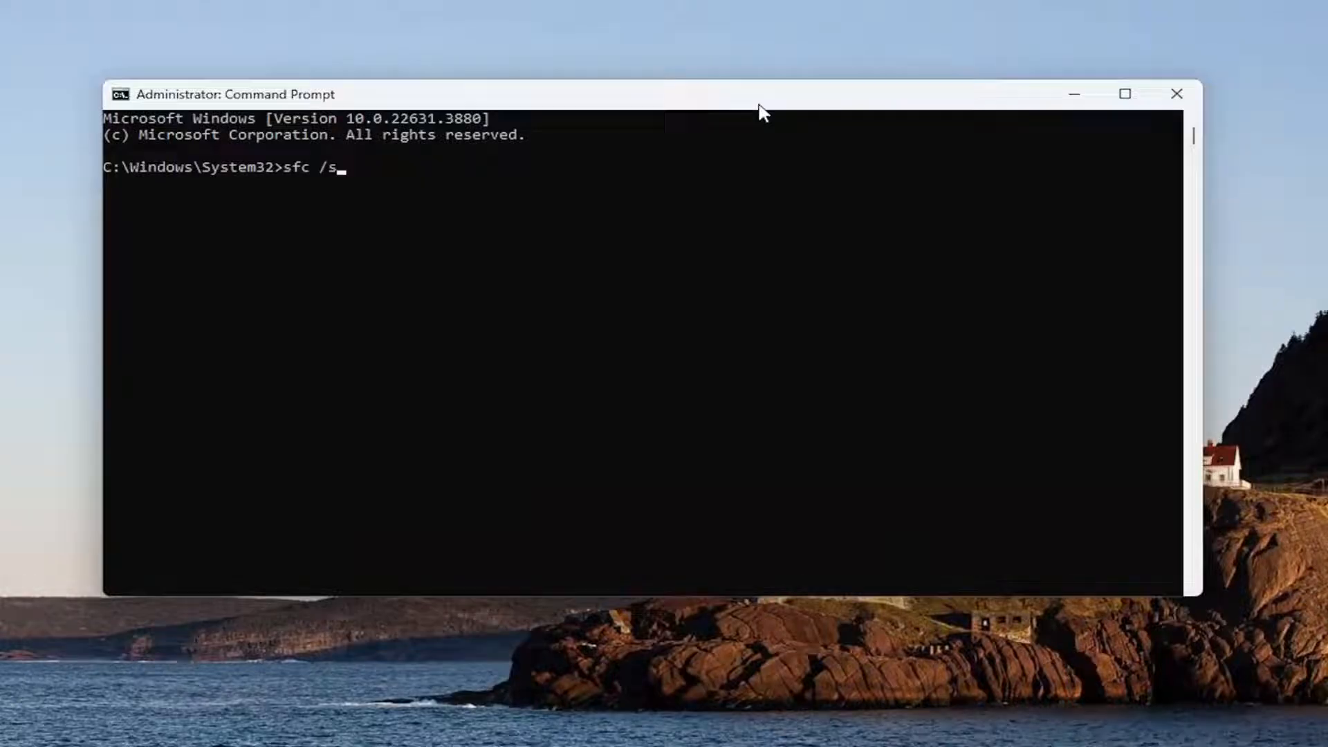
type("cannow")
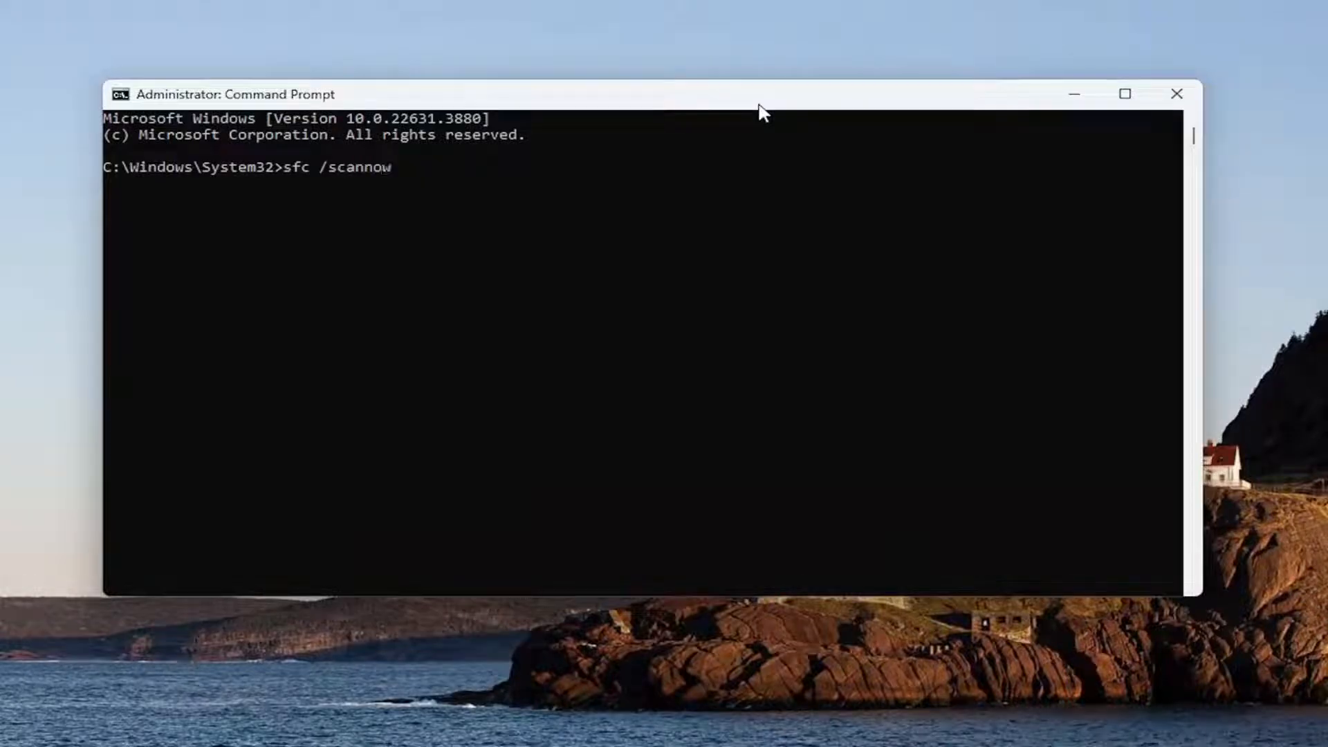
mouse_move(314, 192)
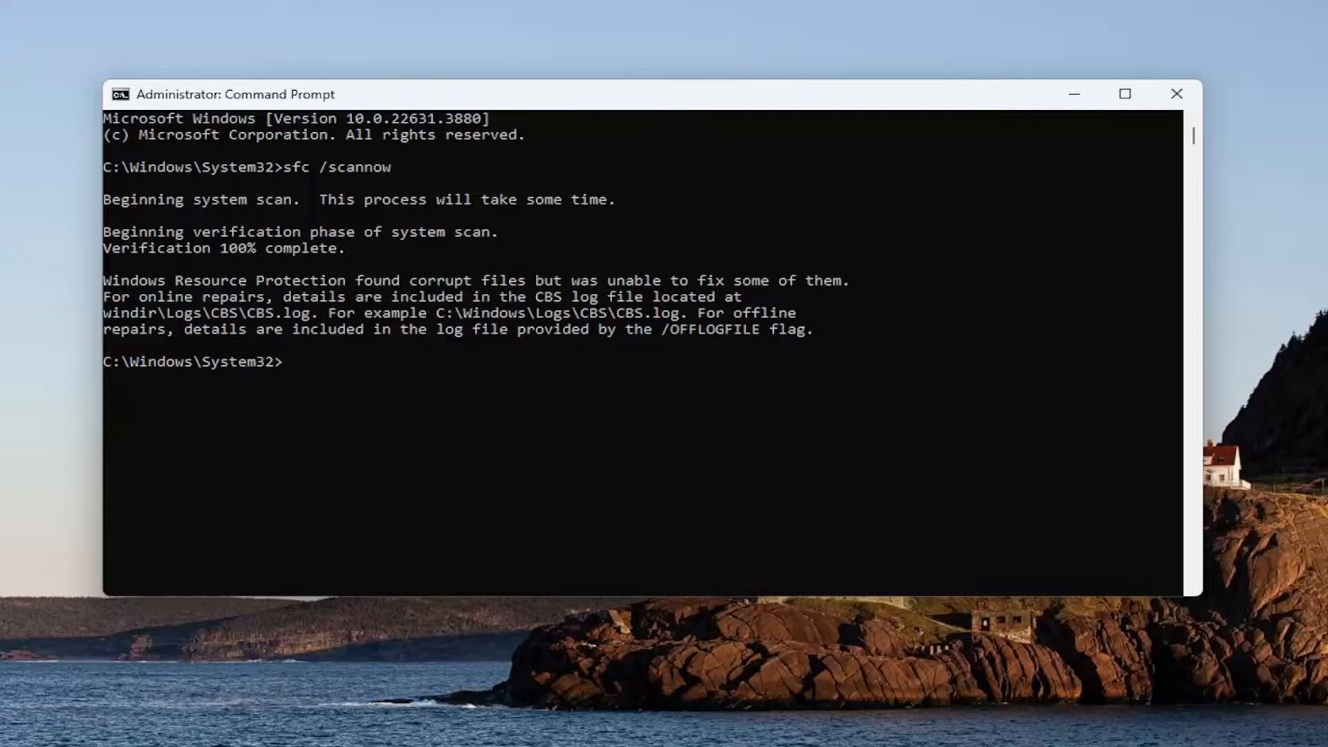
Close the finished Command Prompt and bring up the Start button's power-user menu
left_click(1176, 92)
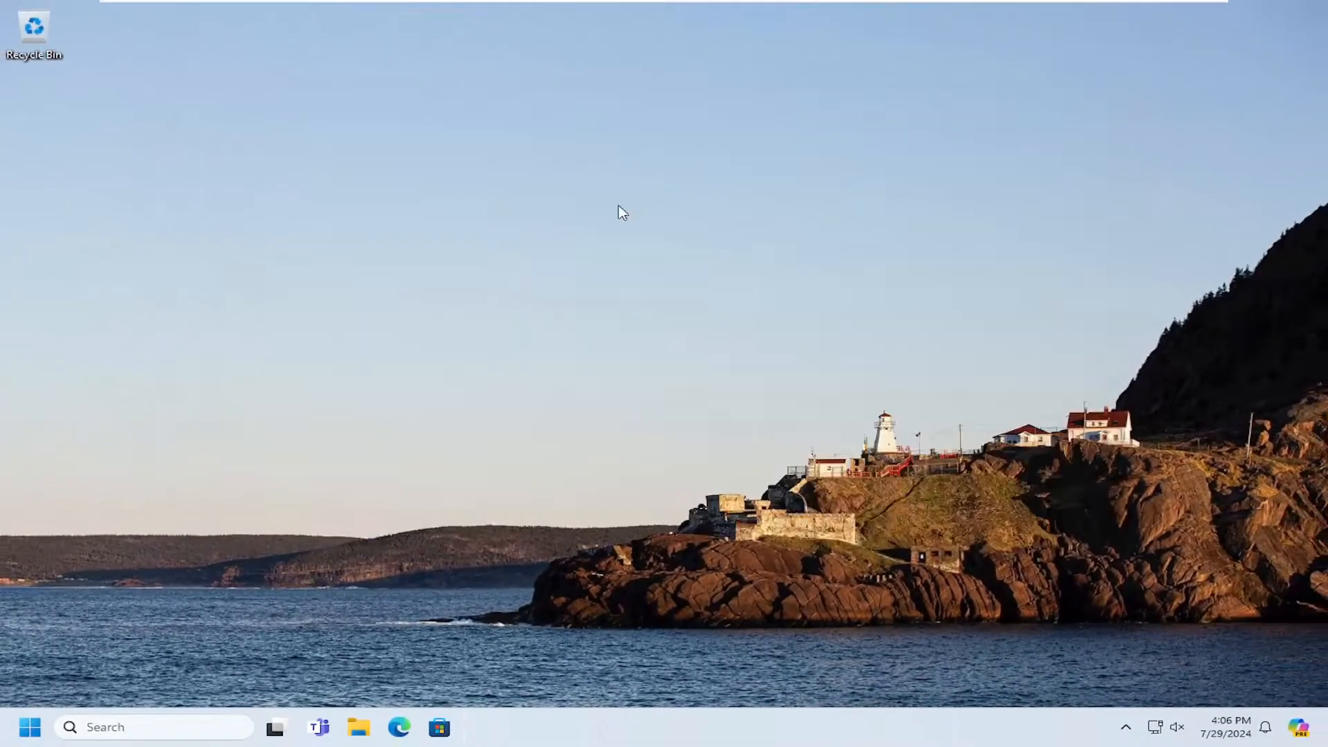
right_click(30, 726)
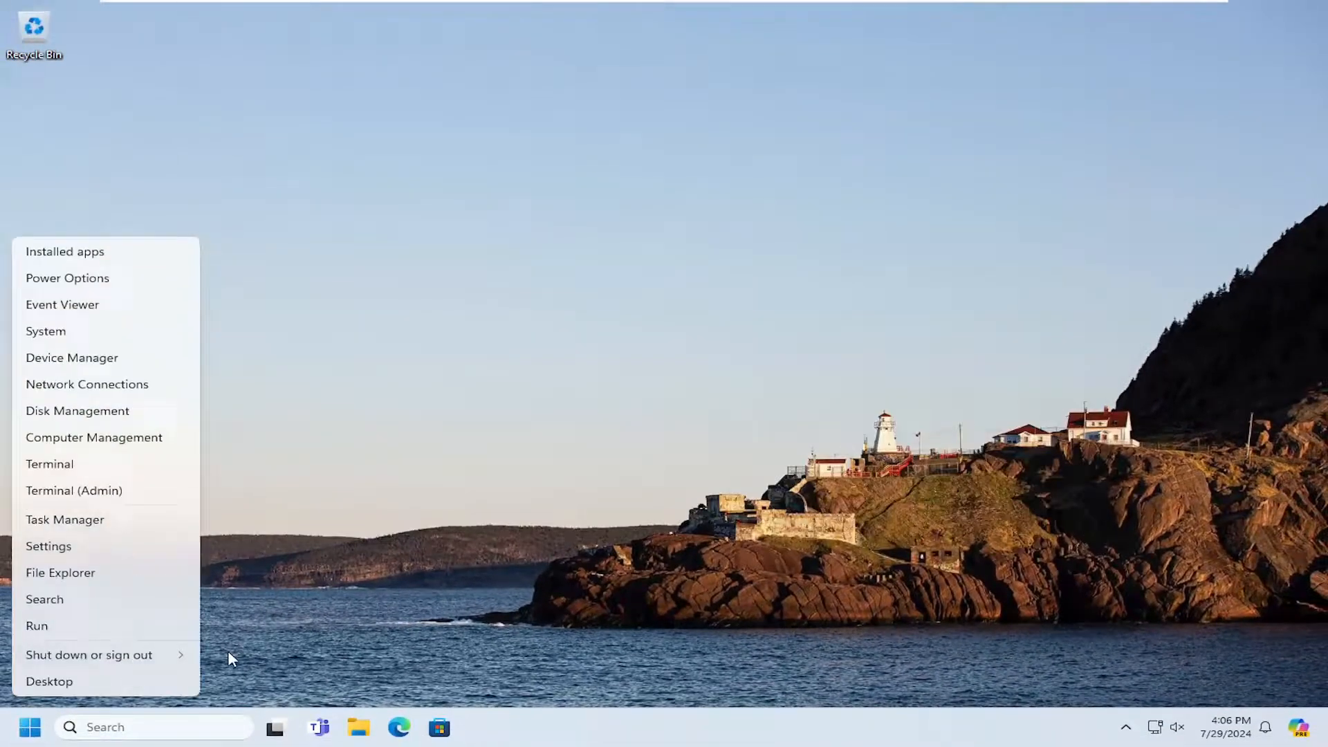